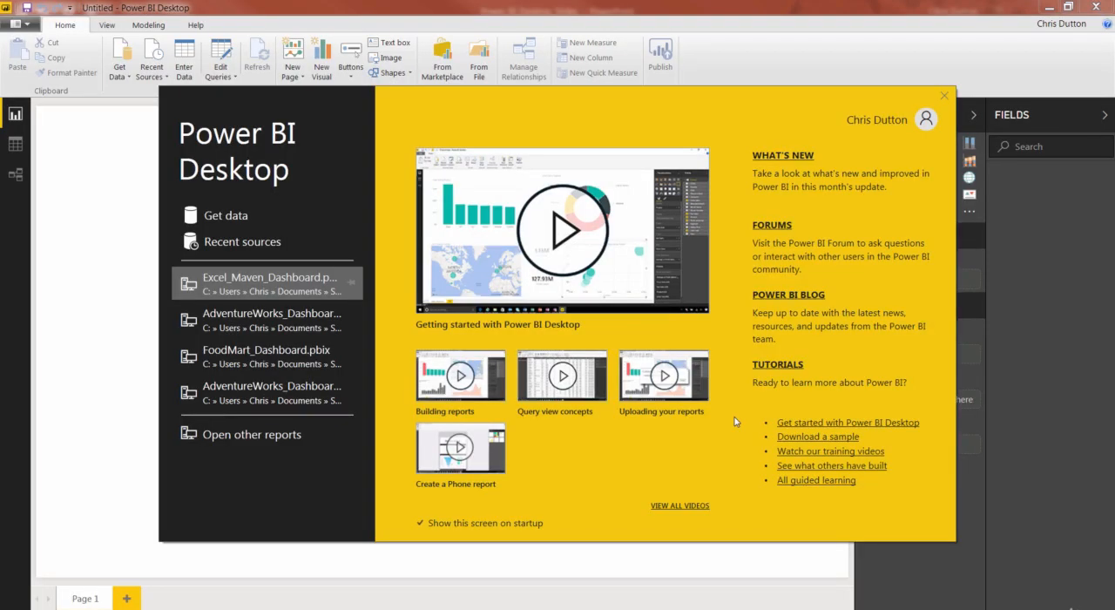
mouse_move(427, 375)
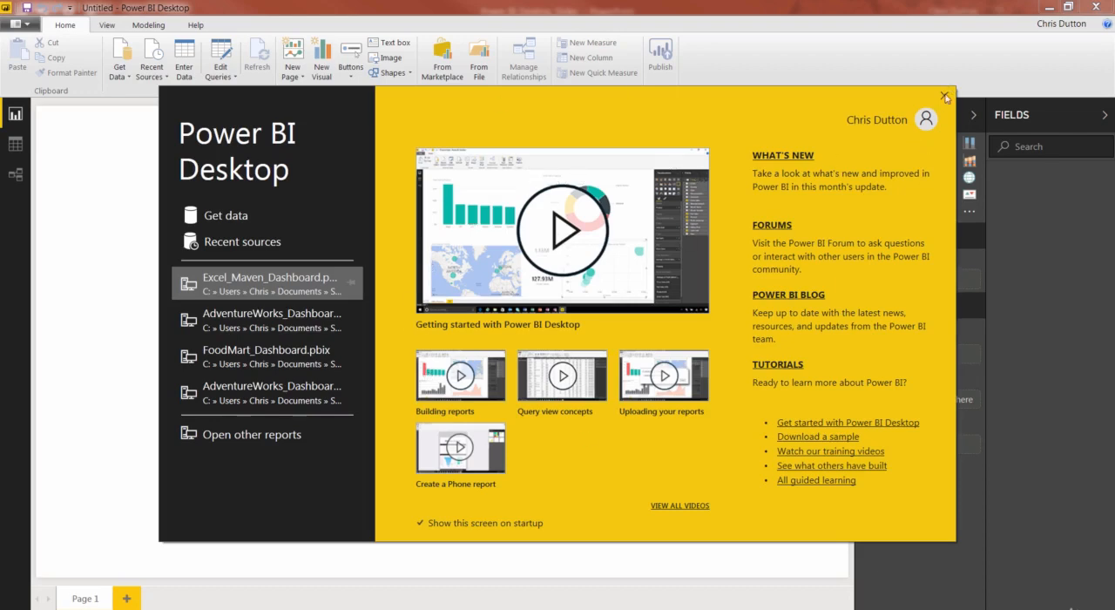
mouse_move(225, 215)
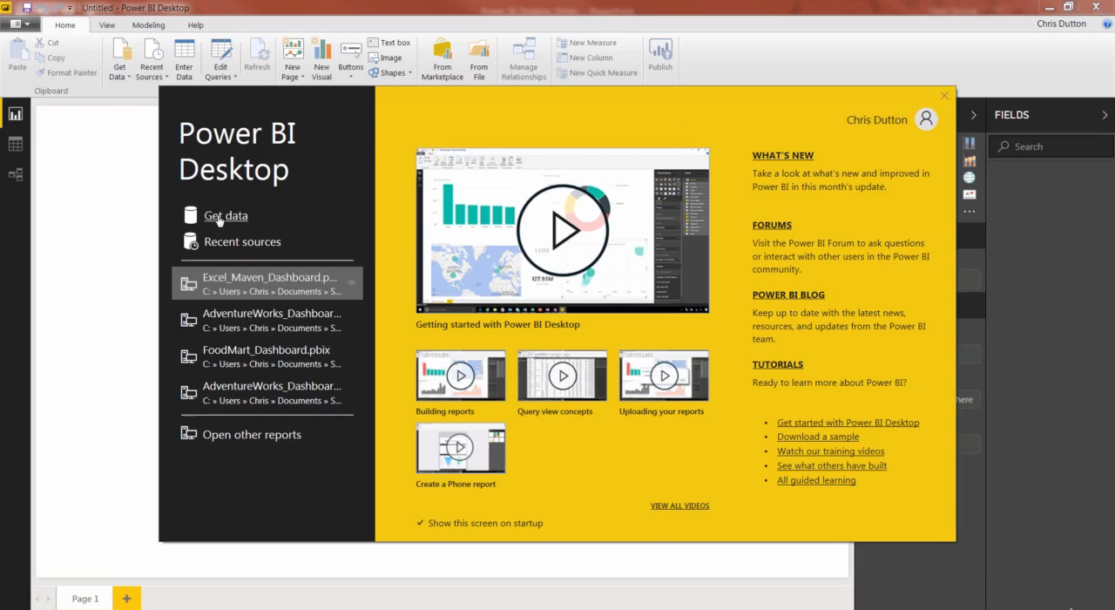
mouse_move(880, 150)
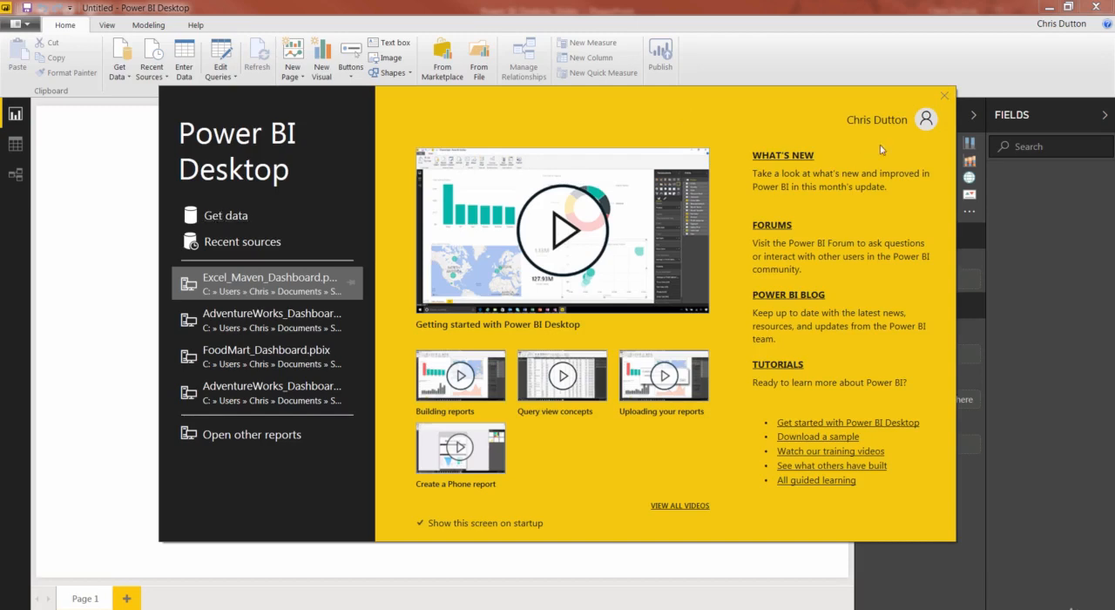
Close the Power BI Desktop start screen to reveal the blank report.
left_click(943, 95)
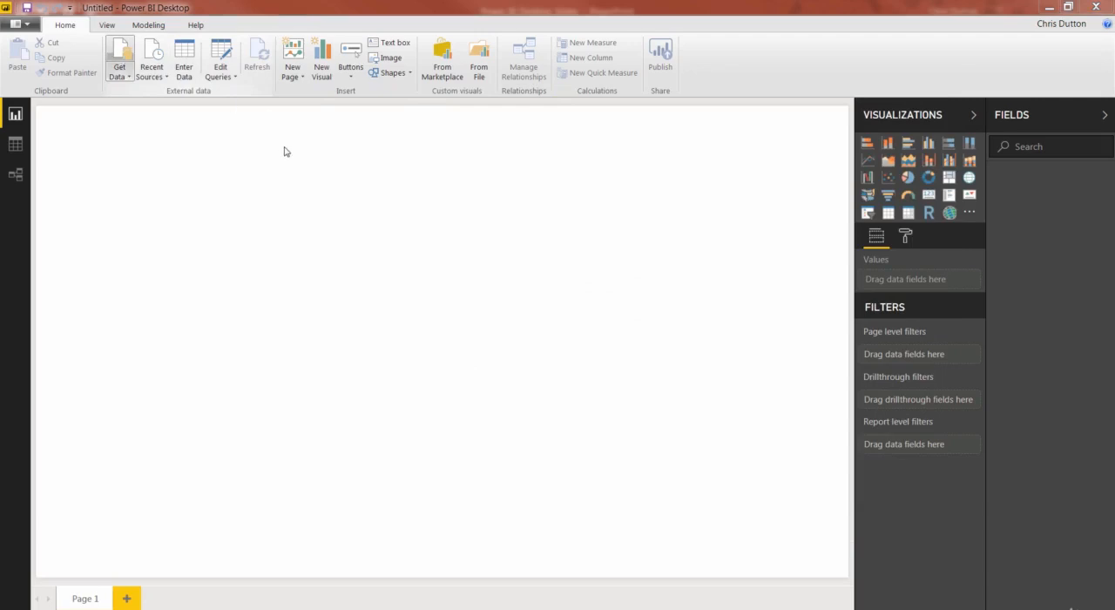
Open Get Data, search for 'sQL', and scroll through the All connectors list.
left_click(119, 61)
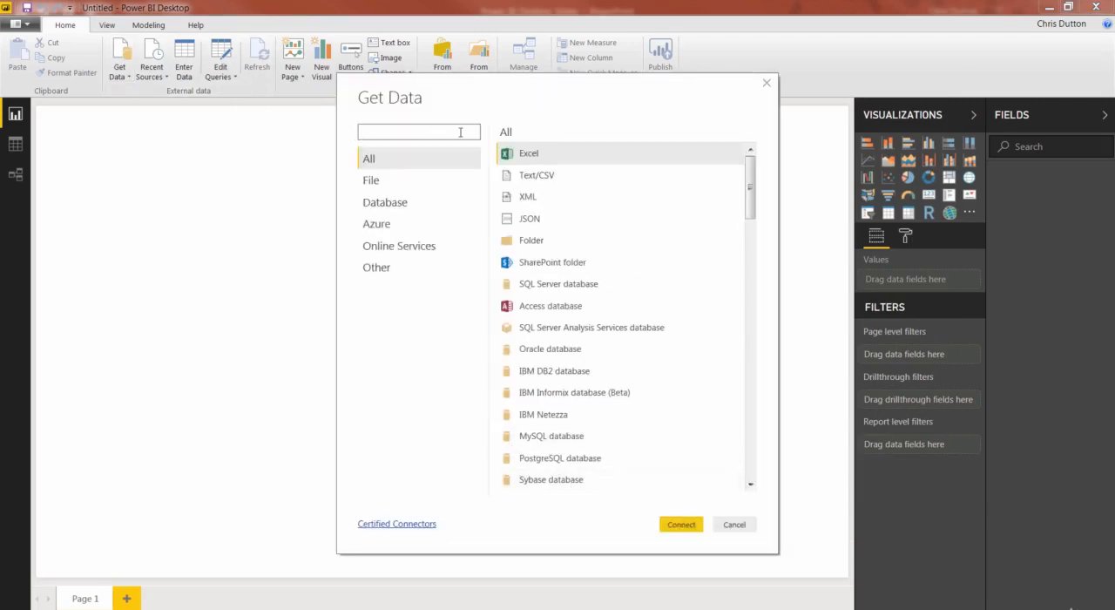
type("s")
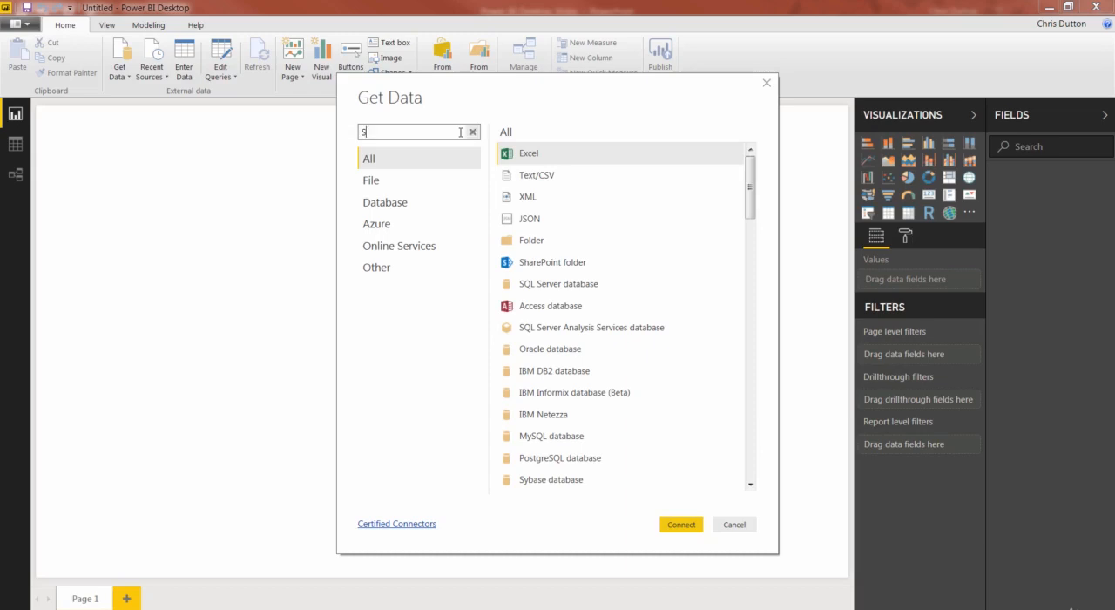
type("QL")
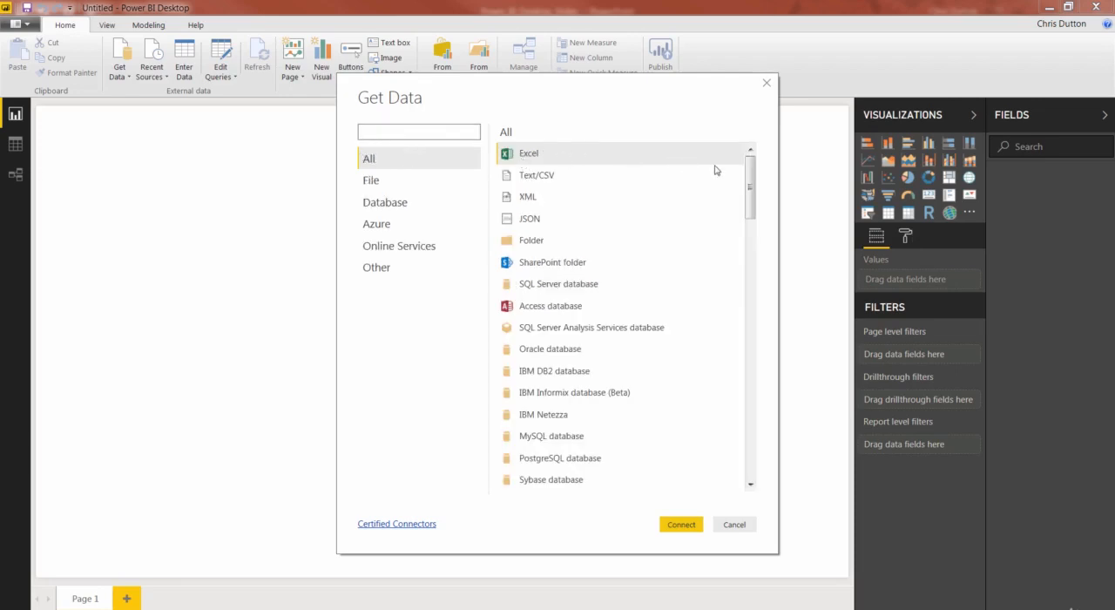
scroll("down", 3)
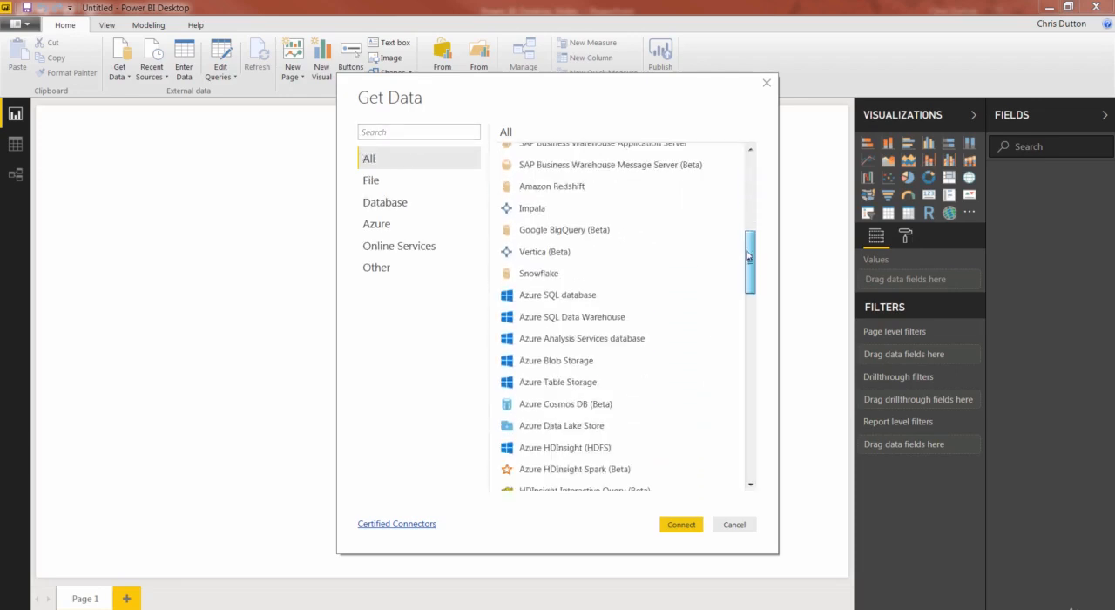
scroll("down", 3)
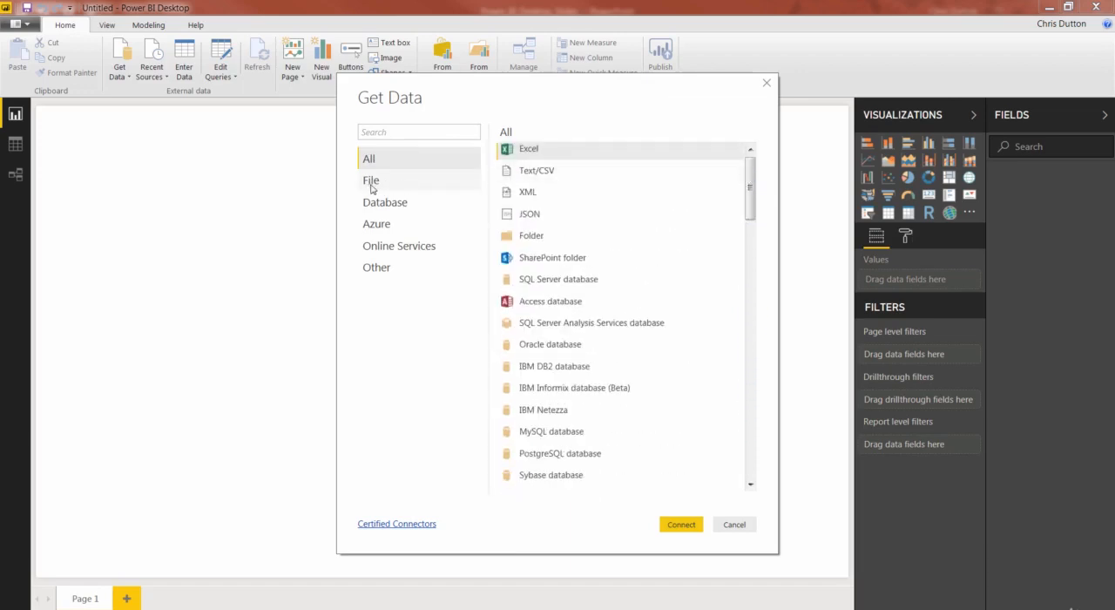
Filter Get Data to the File category (Excel, Text/CSV, XML, JSON).
left_click(371, 180)
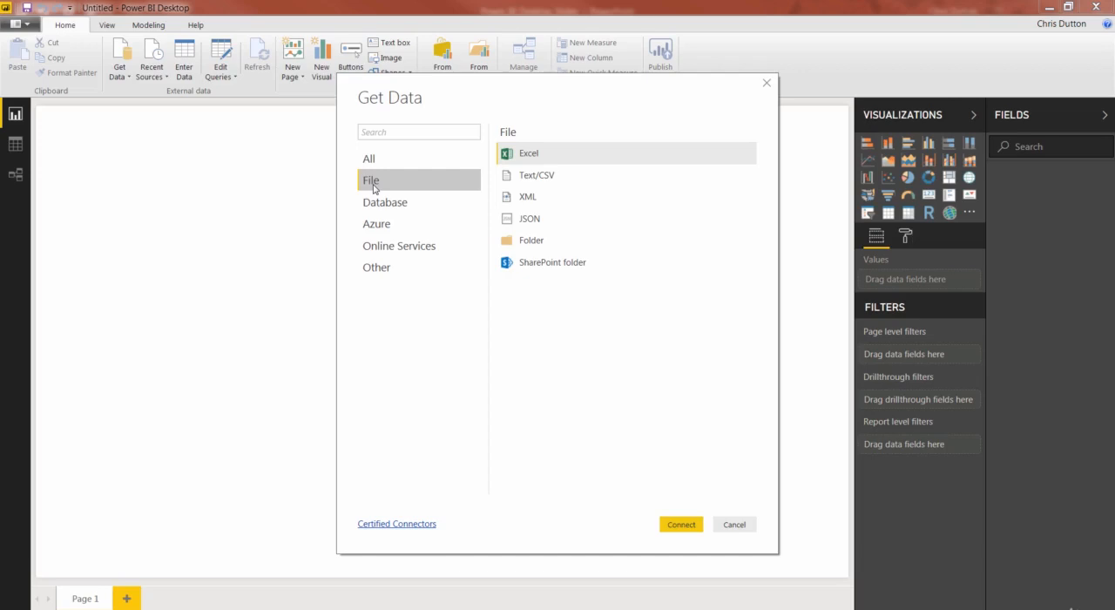
mouse_move(479, 221)
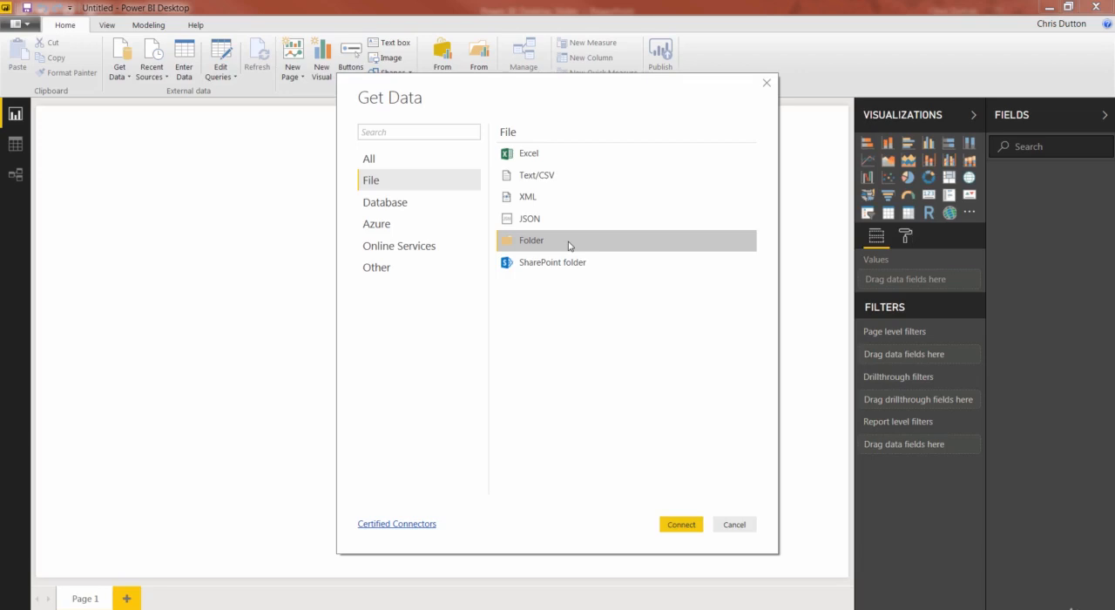
mouse_move(389, 213)
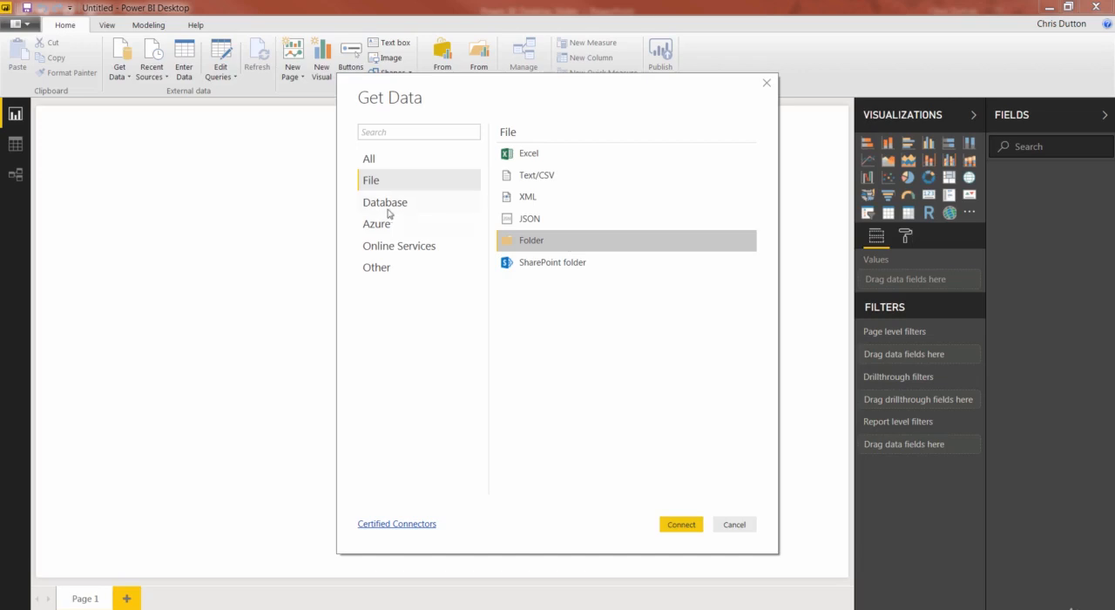
Switch to the Database category and scroll through SQL Server, Access, Oracle, MySQL.
left_click(385, 201)
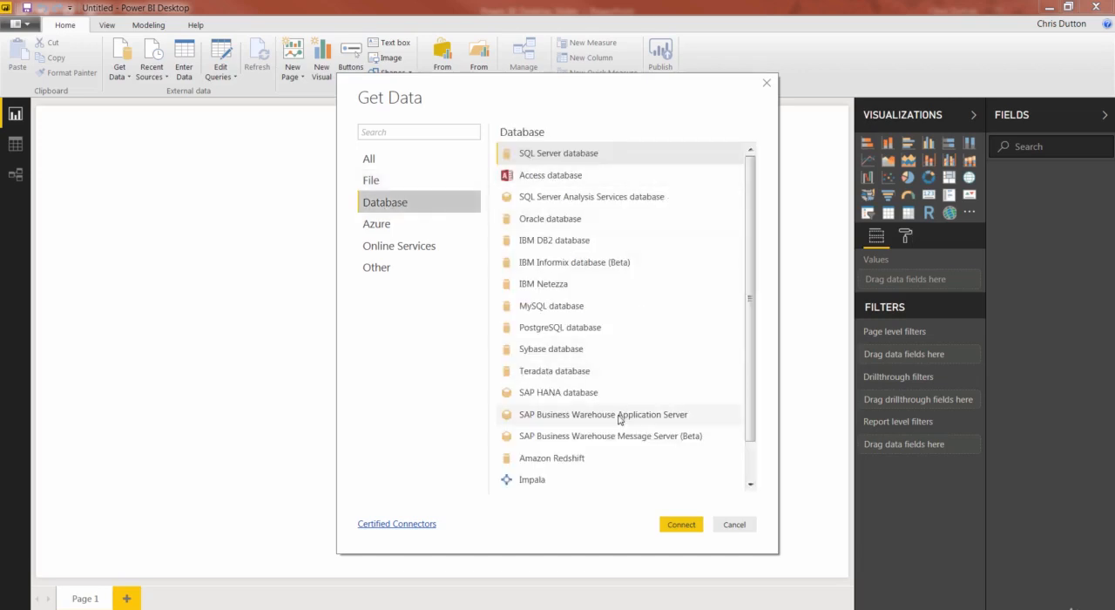
scroll("down", 3)
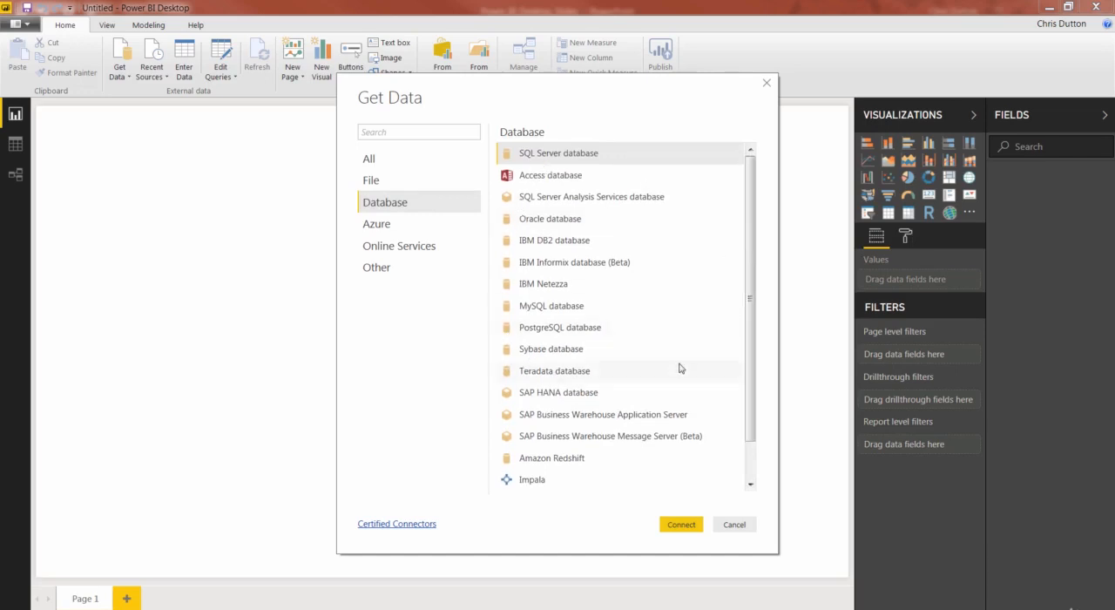
mouse_move(399, 251)
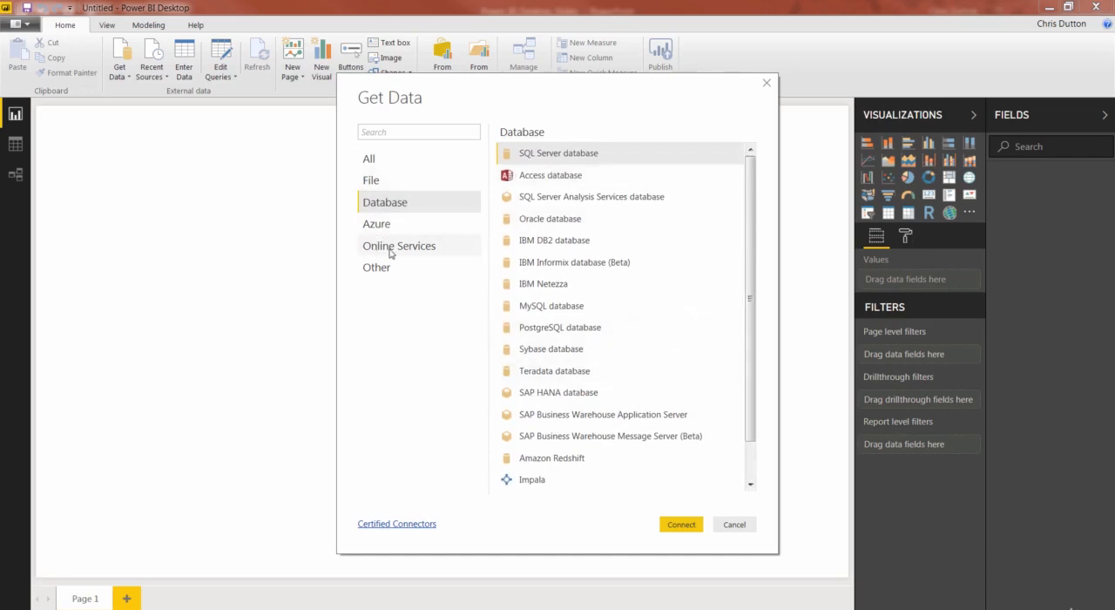
Select Online Services and scroll past Smartsheet, Twilio and Webtrends.
left_click(399, 245)
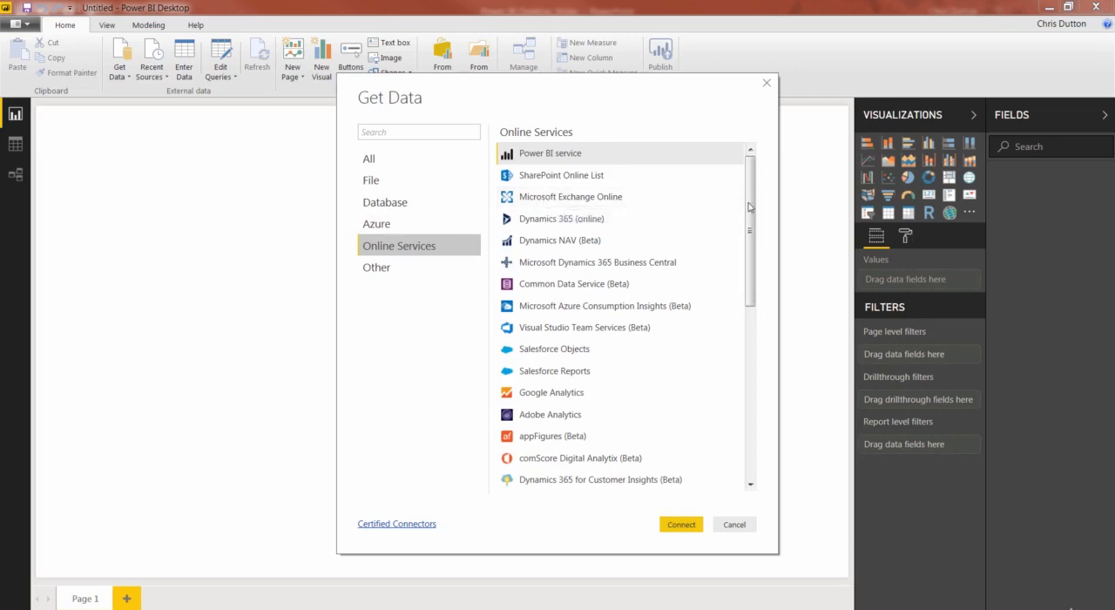
scroll("down", 3)
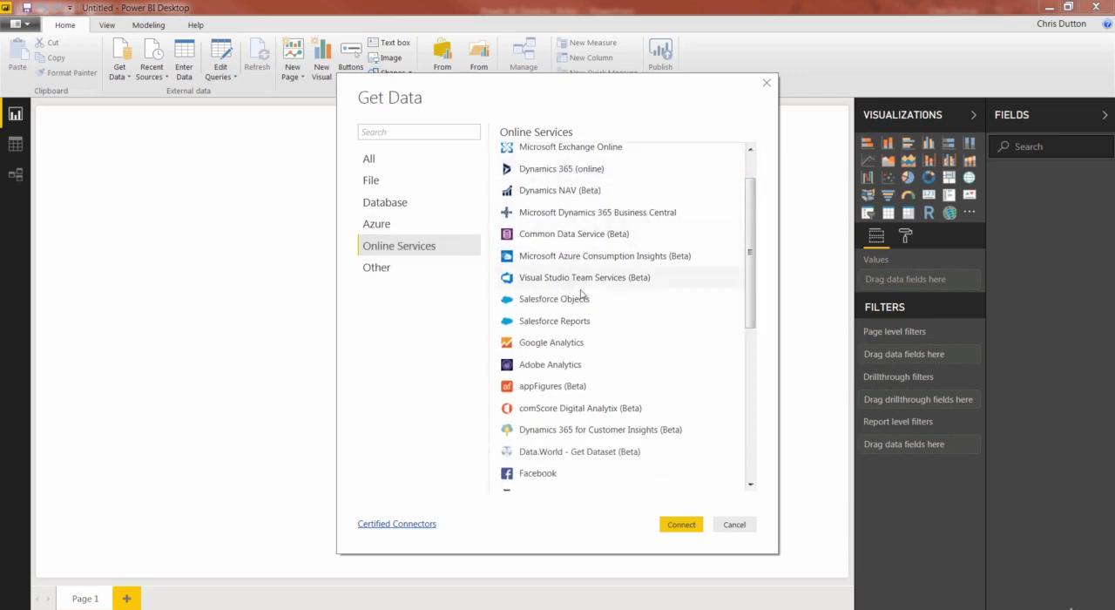
scroll("down", 3)
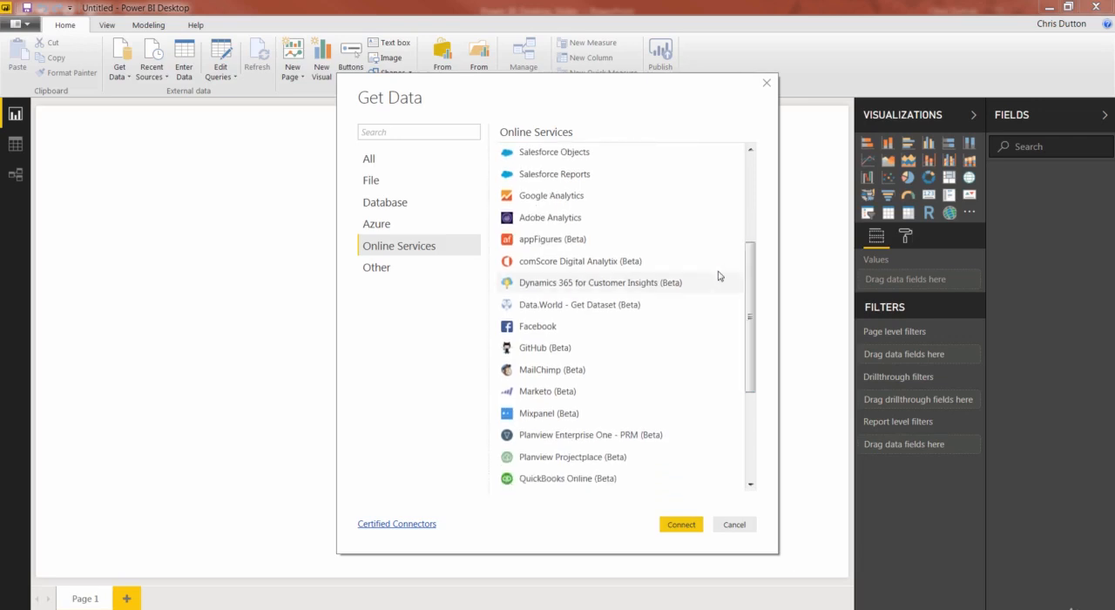
mouse_move(600, 173)
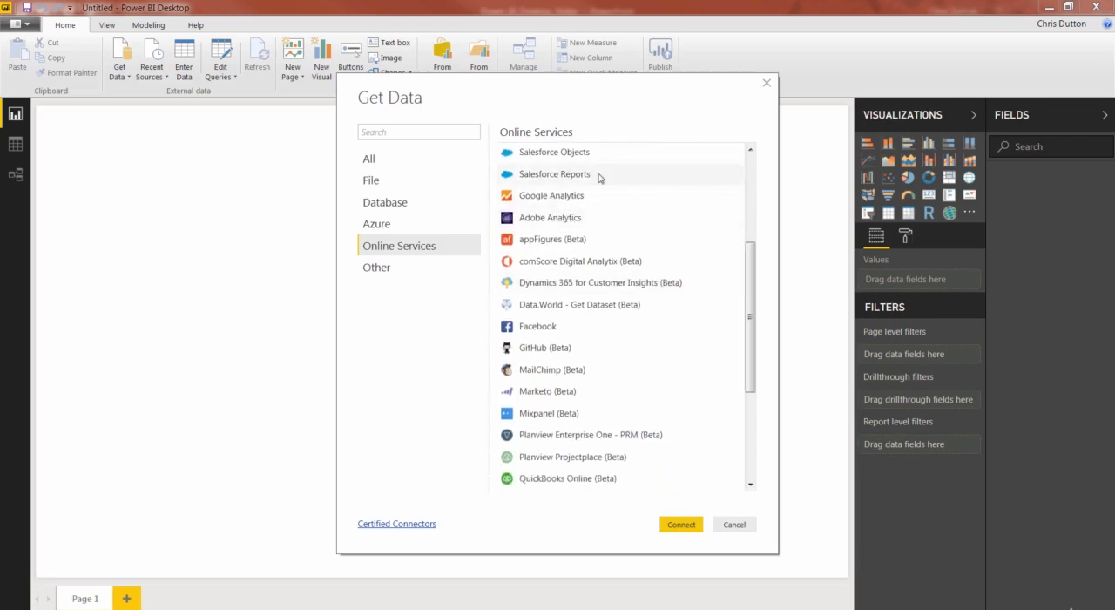
mouse_move(703, 347)
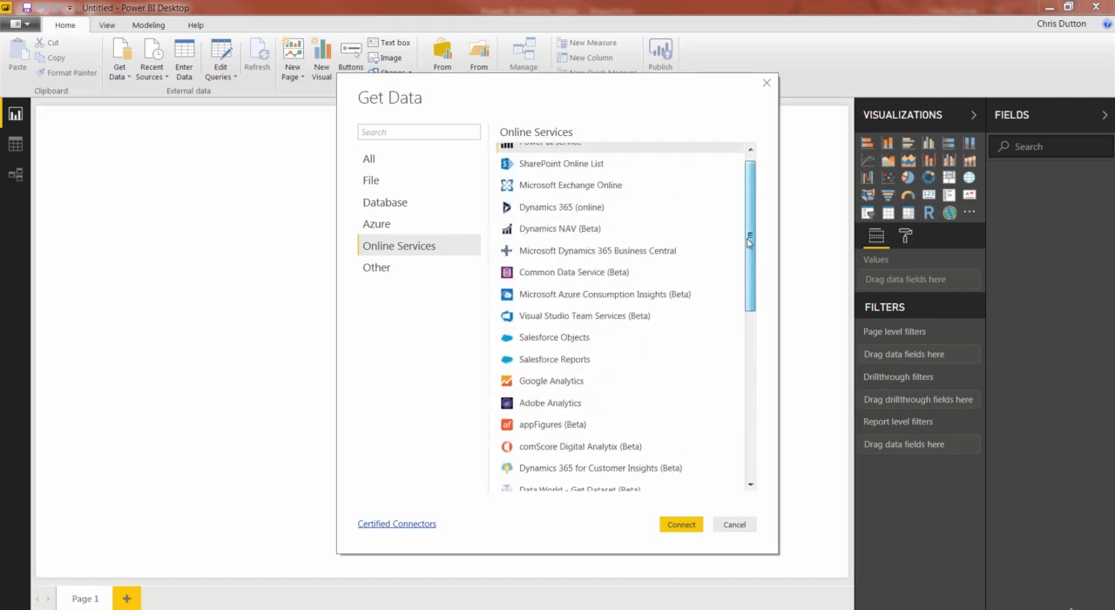
scroll("down", 3)
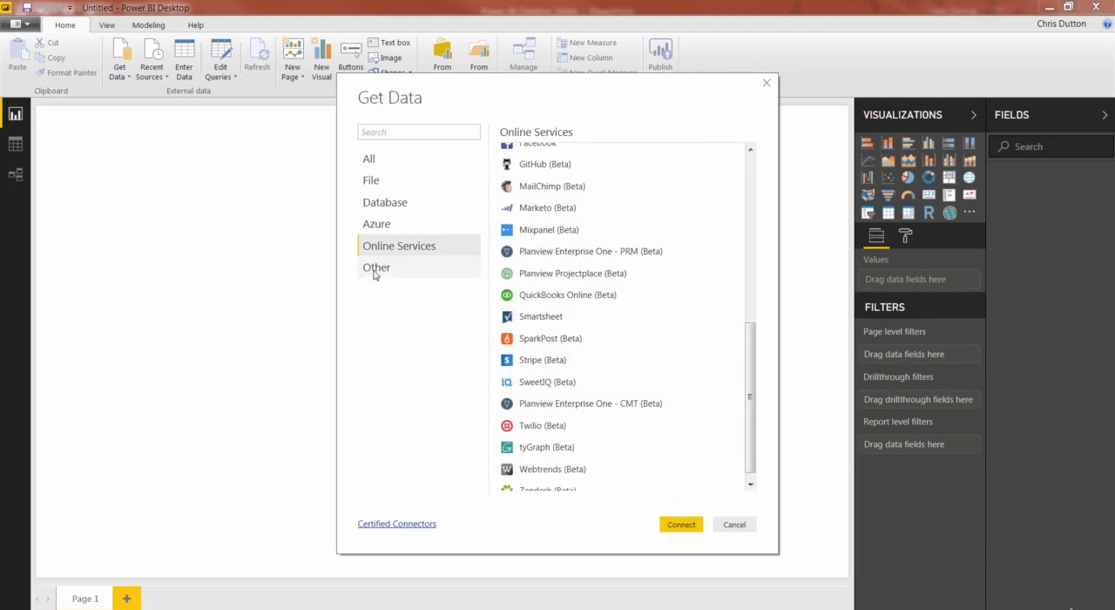
Select the Other category to list Web, OData Feed, ODBC and Blank Query.
left_click(377, 267)
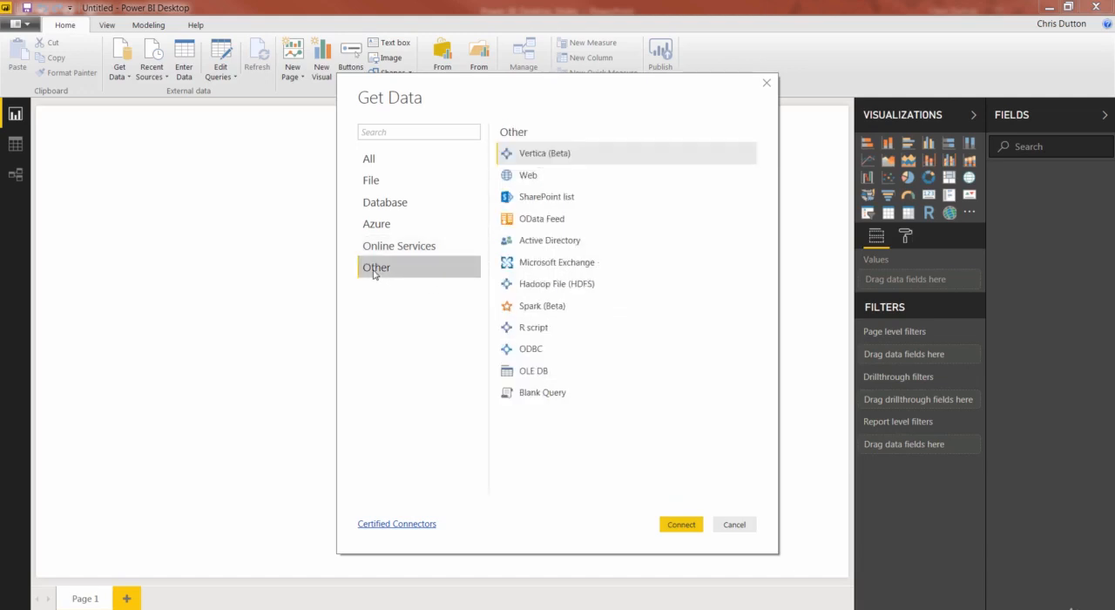
mouse_move(529, 175)
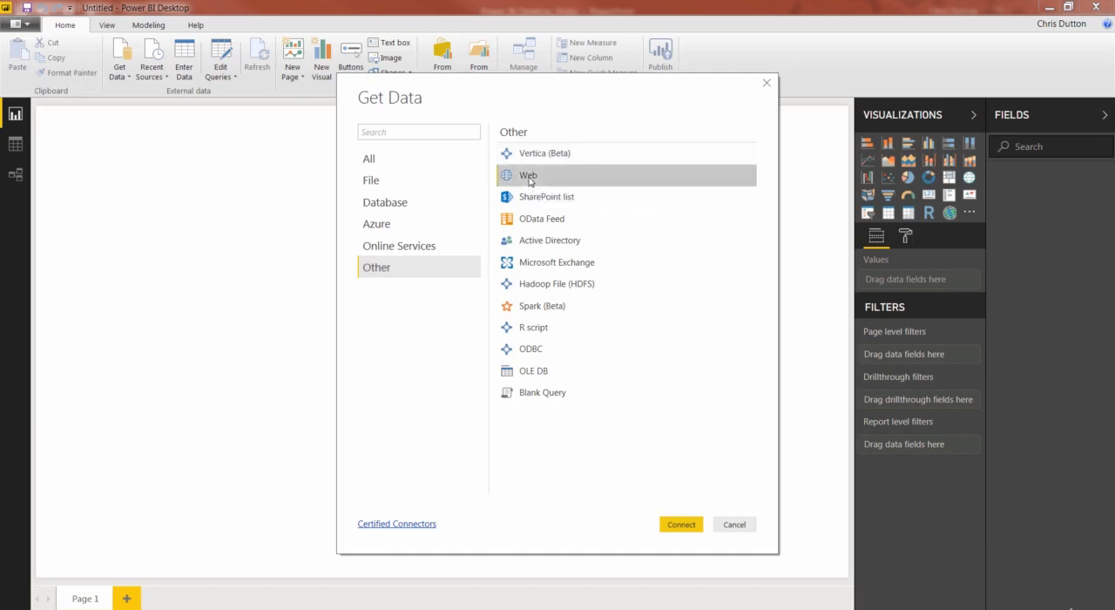
mouse_move(532, 217)
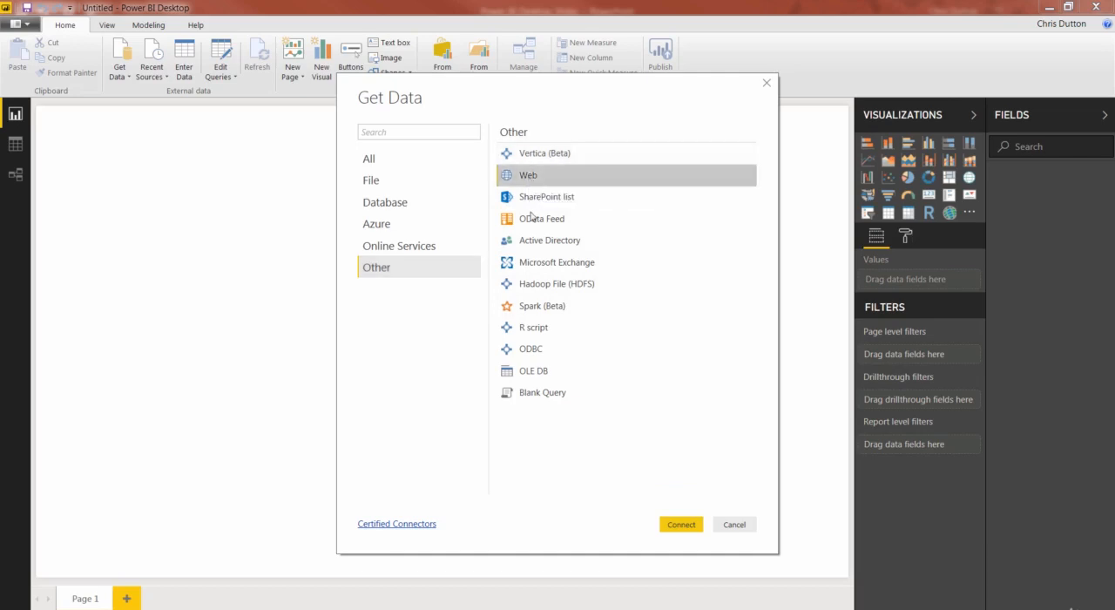
mouse_move(541, 392)
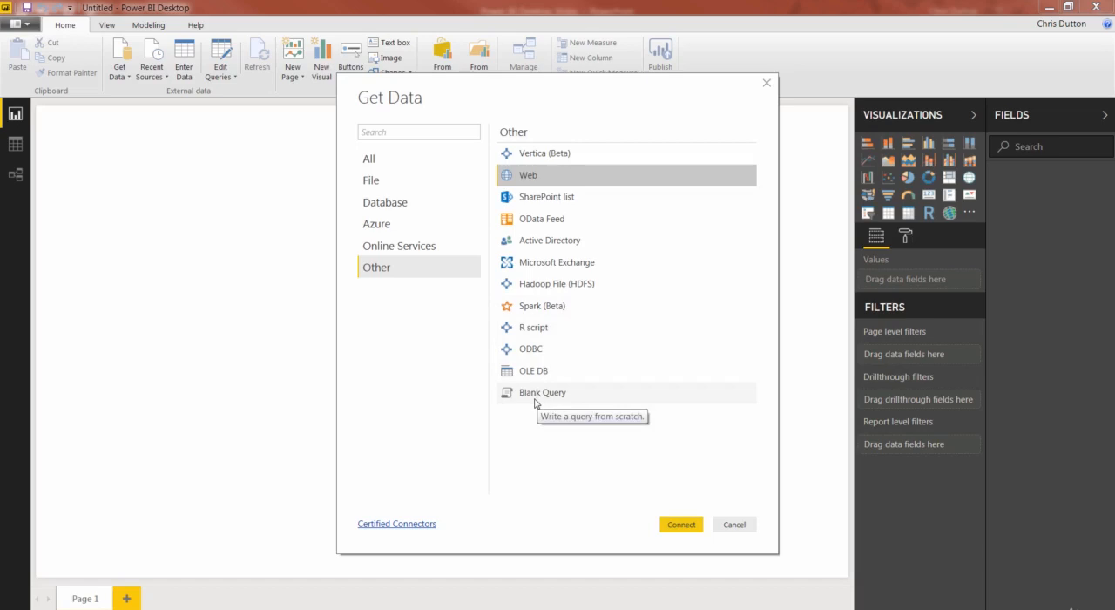
mouse_move(535, 402)
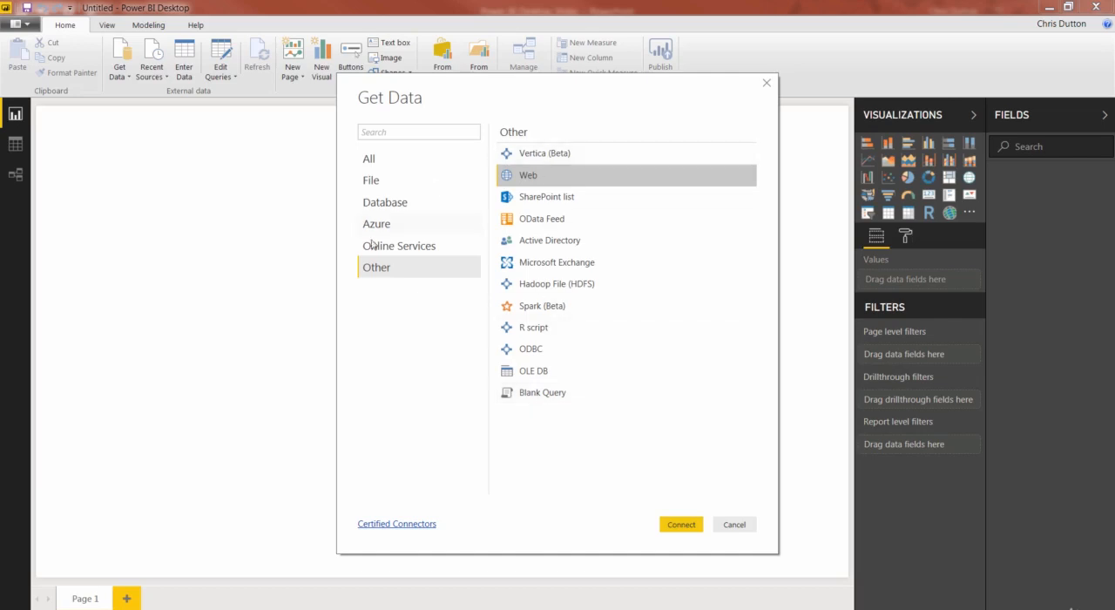
Cycle through Database, File and Online Services, ending back on Database connectors.
left_click(385, 202)
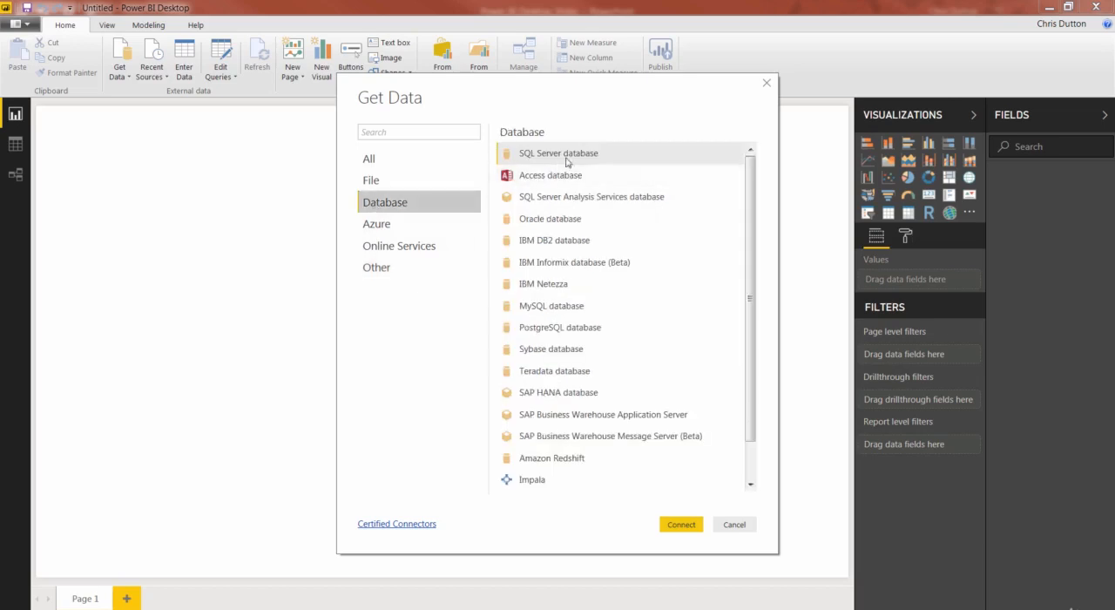
mouse_move(554, 370)
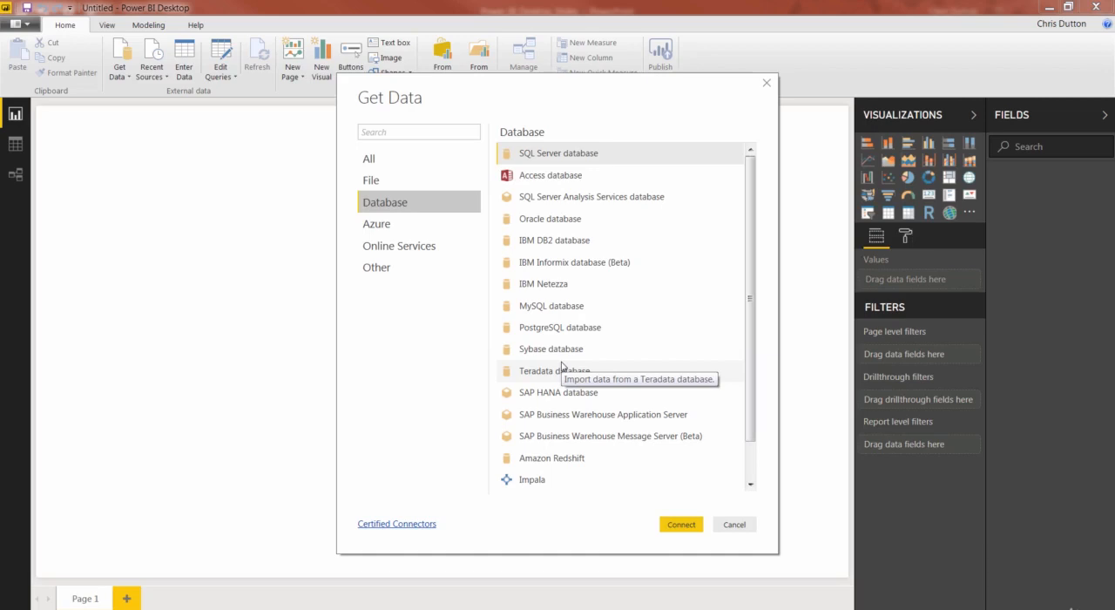
mouse_move(442, 204)
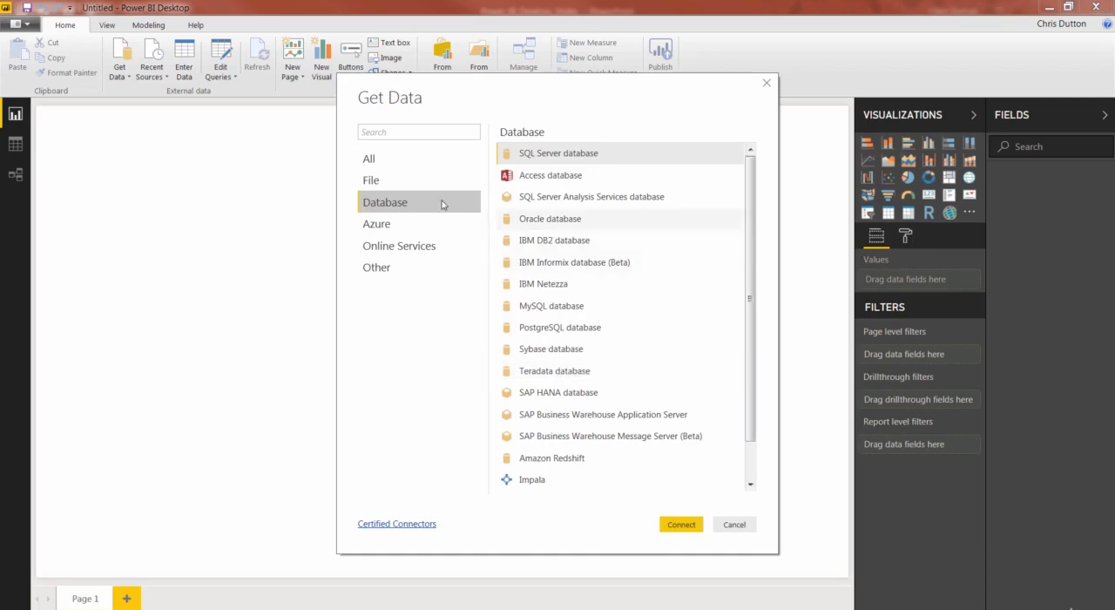
mouse_move(534, 255)
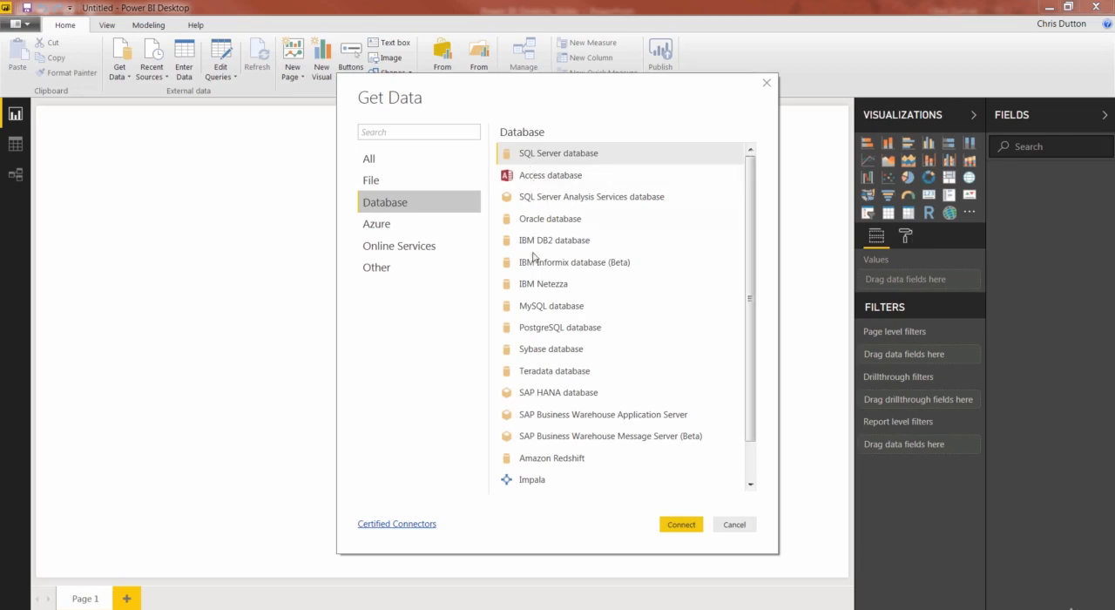
left_click(371, 179)
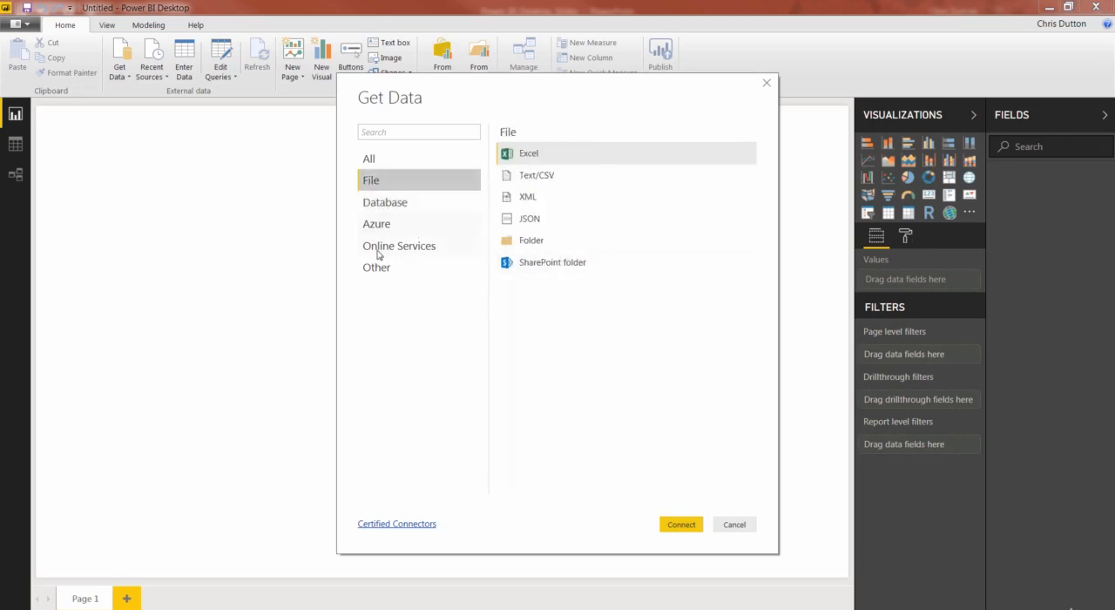
left_click(399, 245)
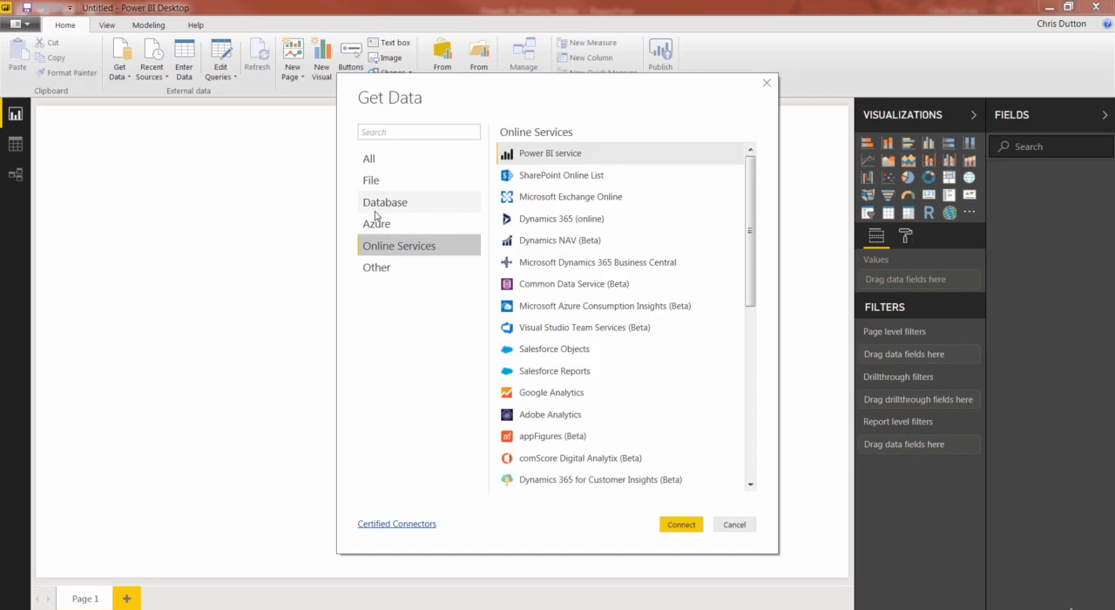
left_click(385, 201)
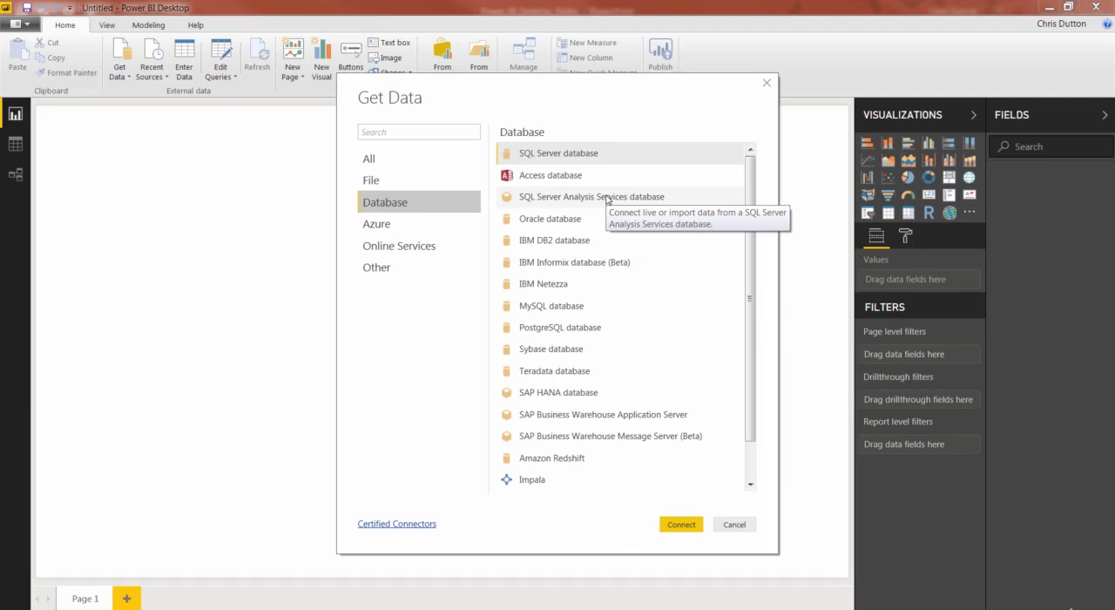
mouse_move(607, 196)
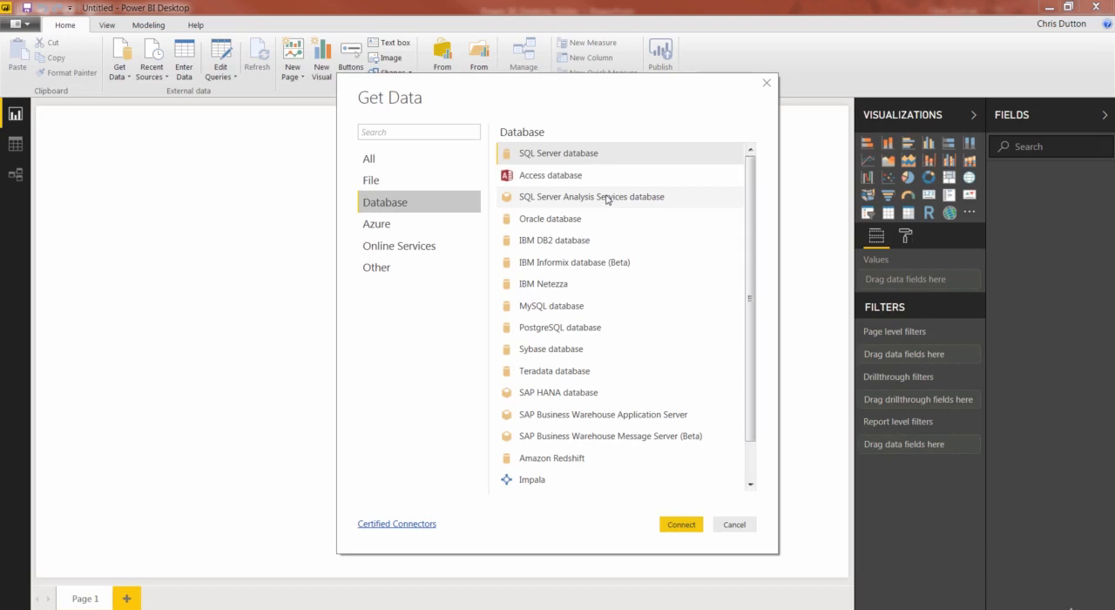
mouse_move(602, 415)
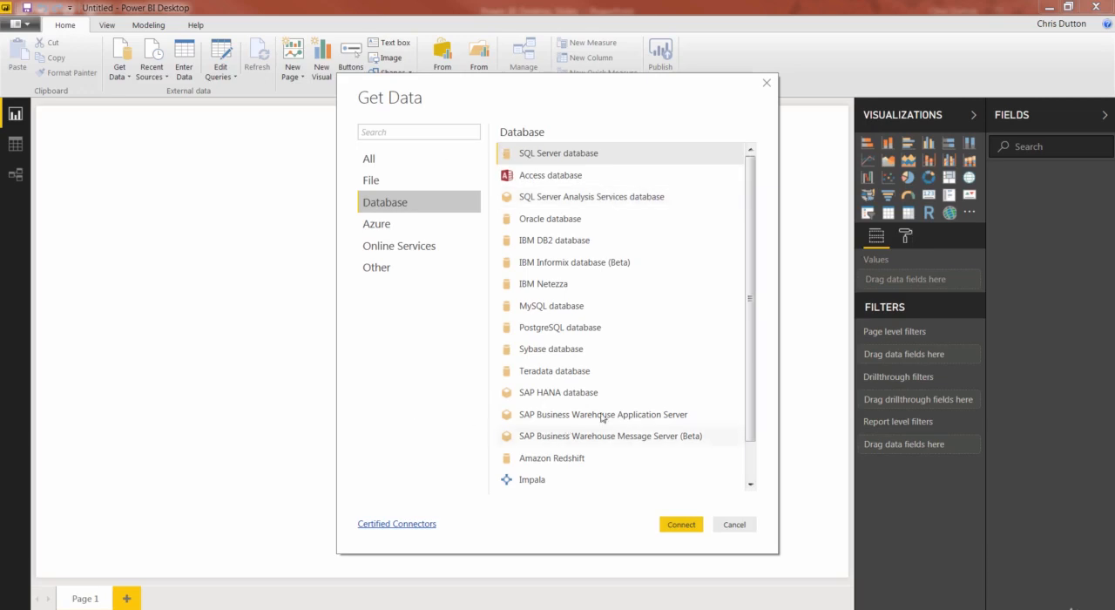
mouse_move(591, 196)
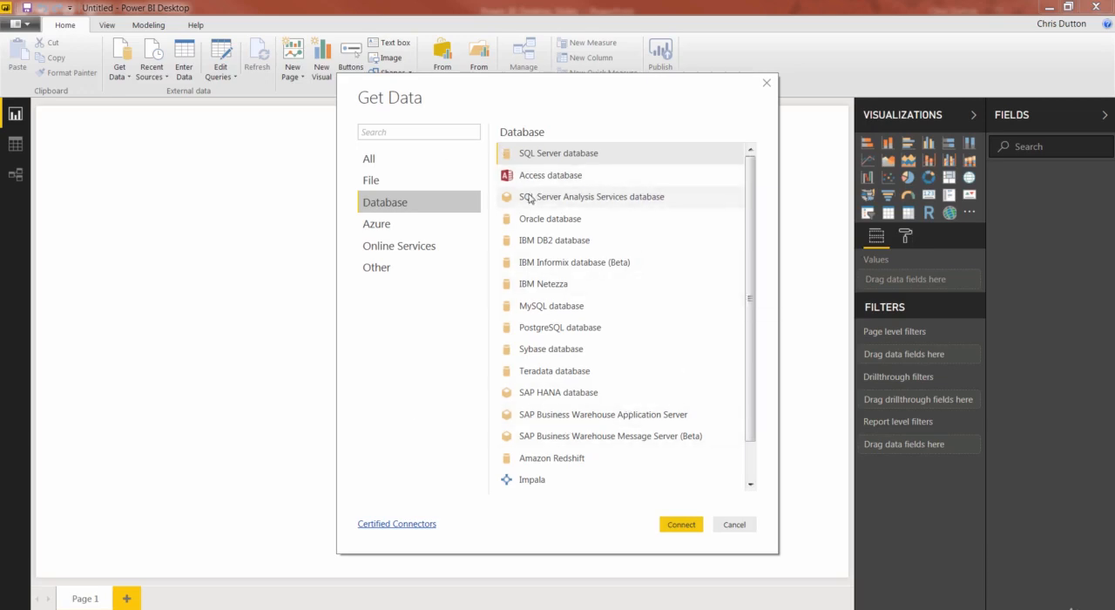